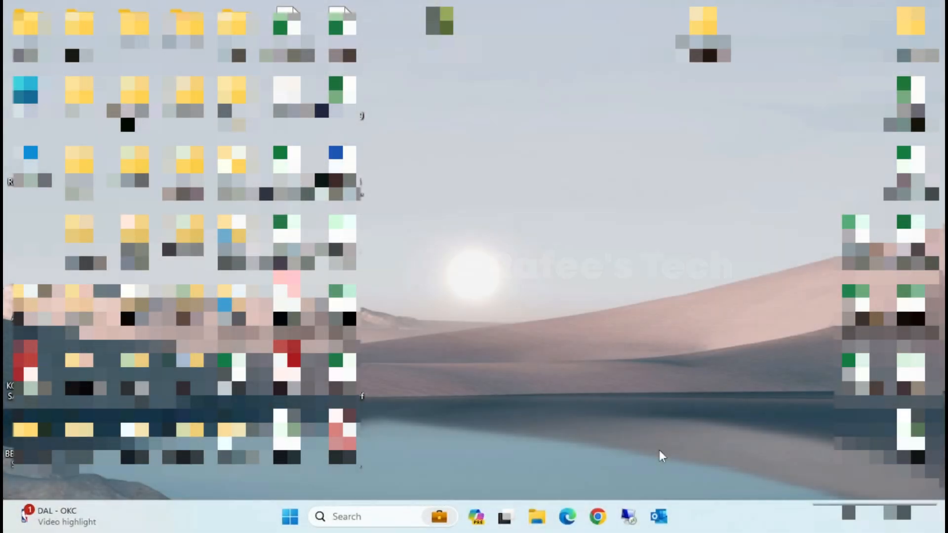
# Launch Outlook from the taskbar to show the inbox and folder list
pyautogui.click(659, 517)
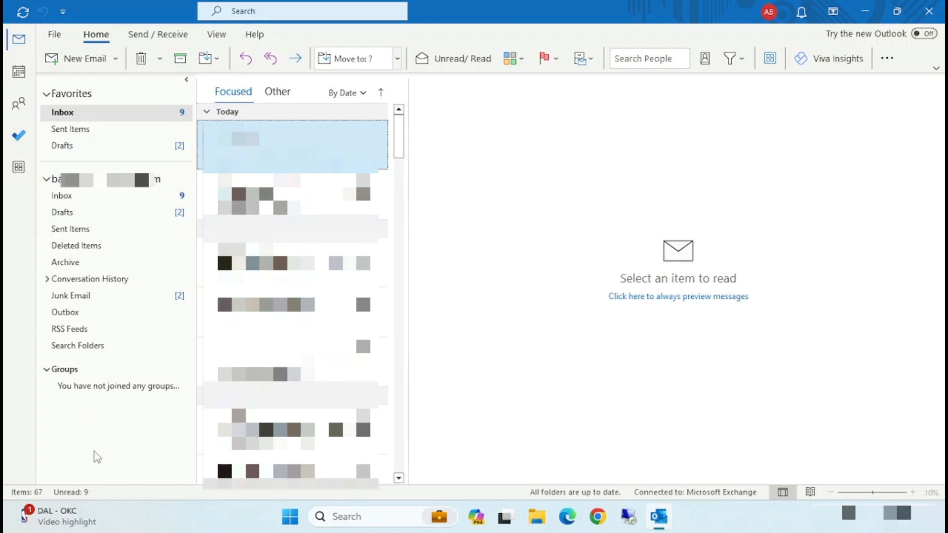
pyautogui.moveTo(92, 417)
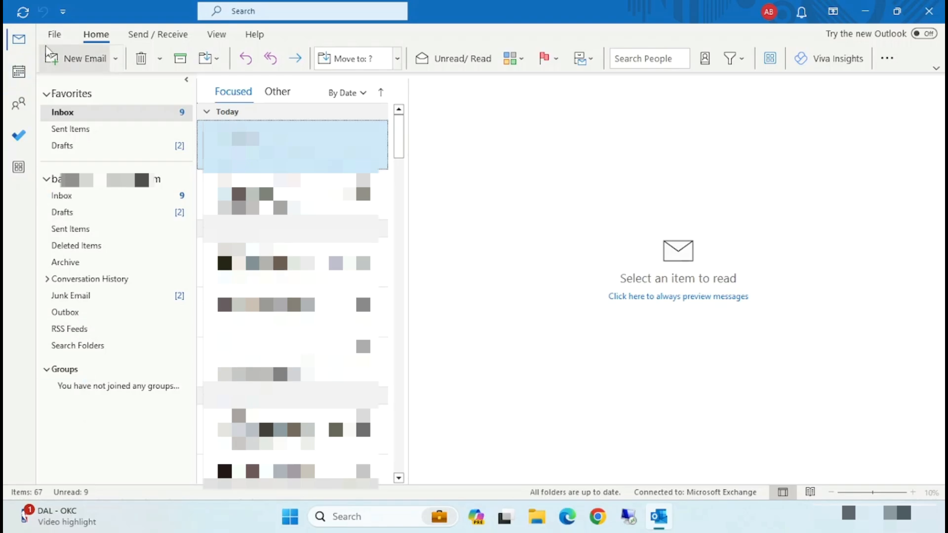
# Reach Account Settings from the File menu and show the Data Files list
pyautogui.click(53, 33)
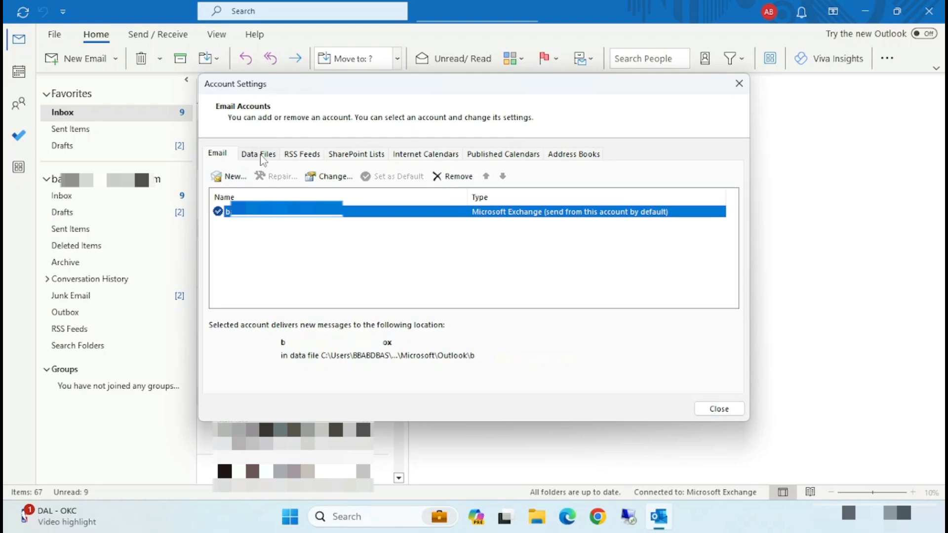
pyautogui.click(258, 154)
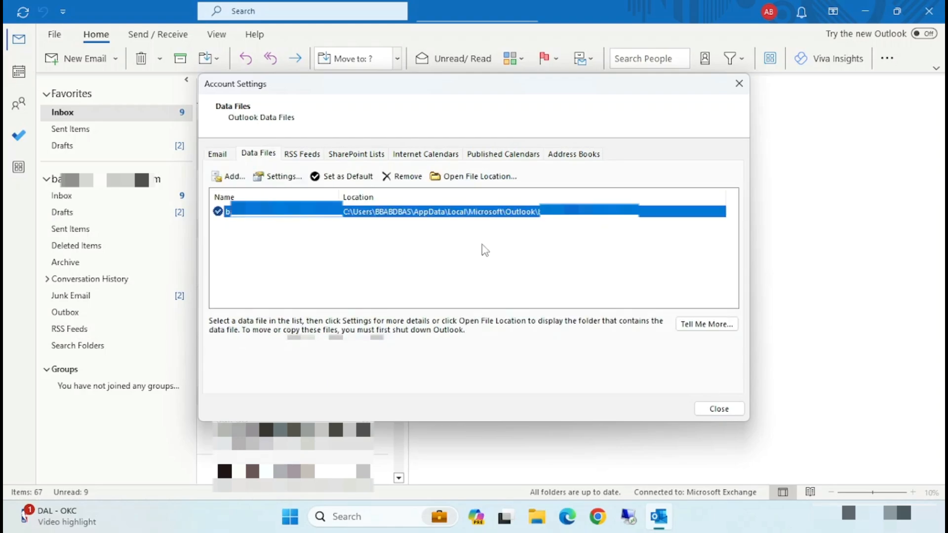
pyautogui.moveTo(480, 175)
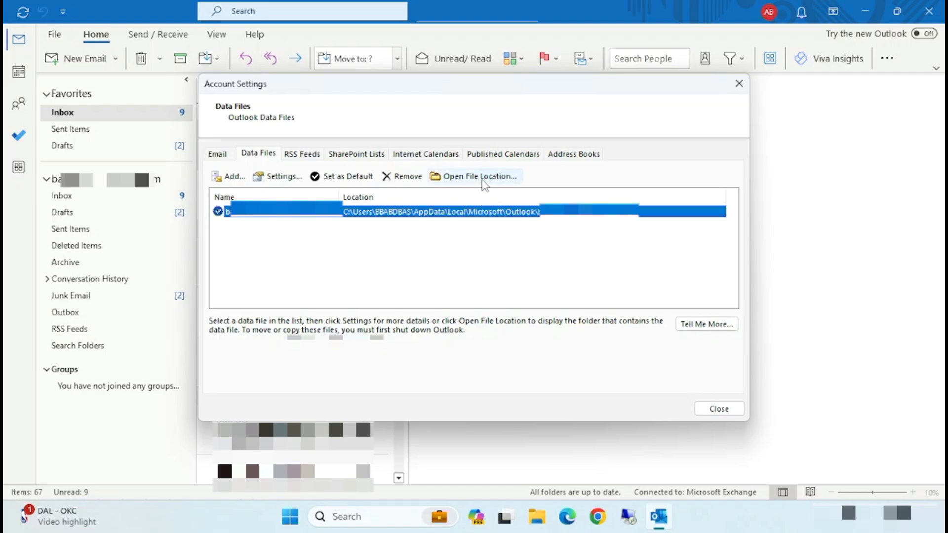
pyautogui.click(480, 176)
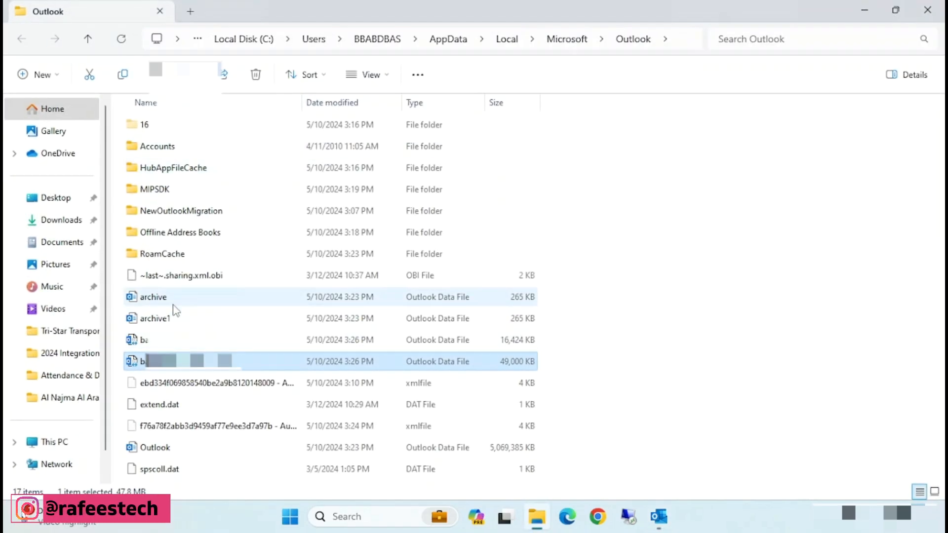
pyautogui.click(154, 318)
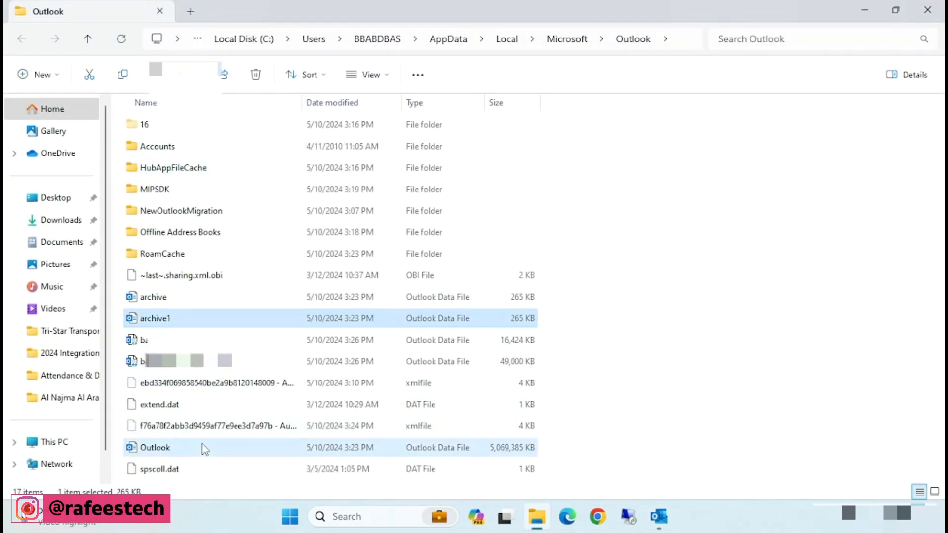
pyautogui.click(155, 447)
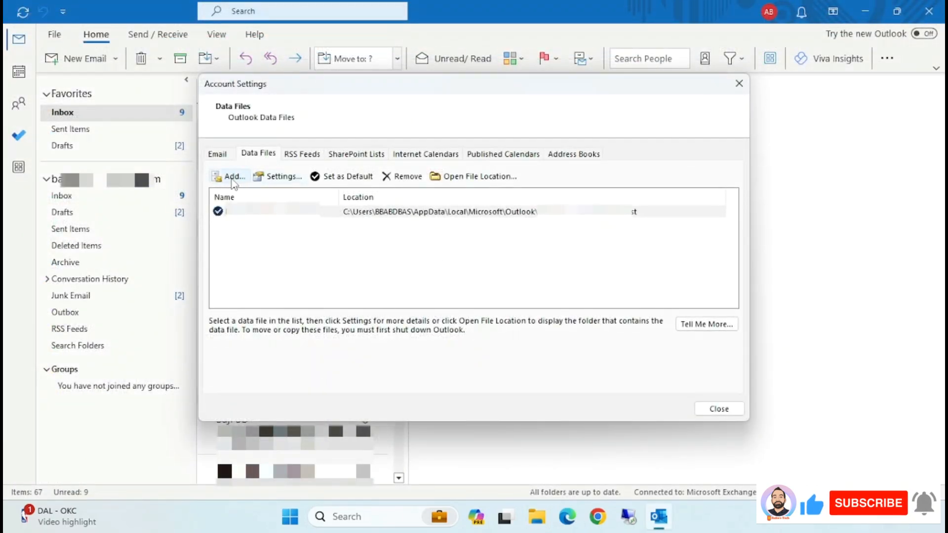
# Add the archive1.pst file from AppData\Local\Microsoft\Outlook to the data files list
pyautogui.click(230, 176)
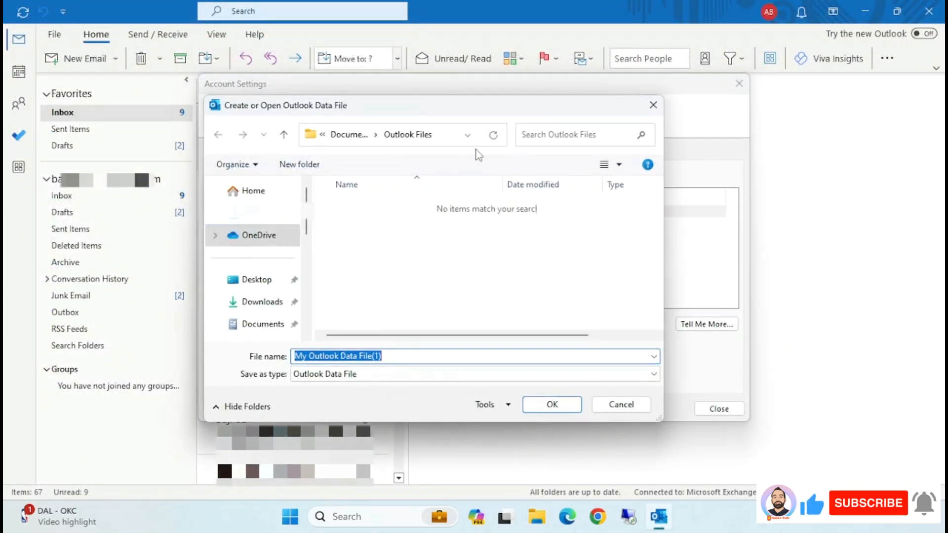
pyautogui.click(393, 134)
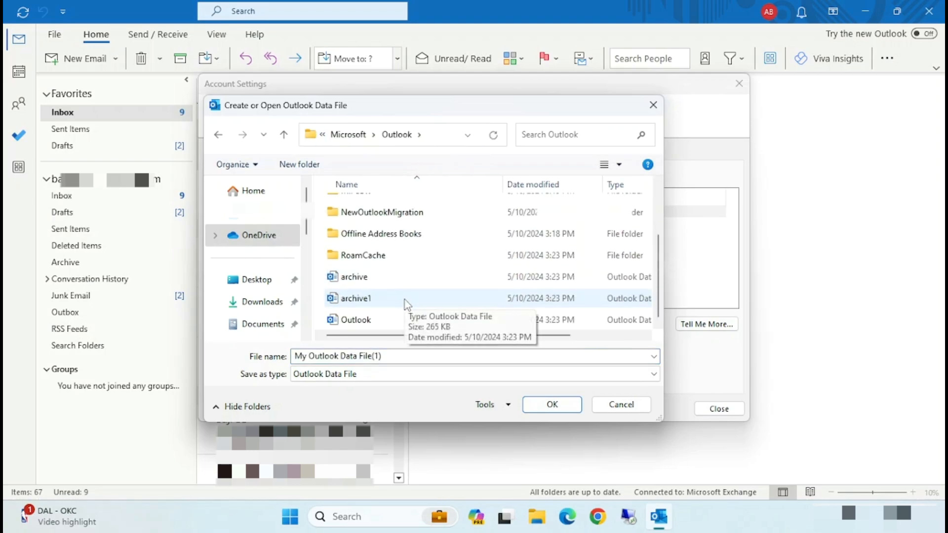
pyautogui.moveTo(384, 311)
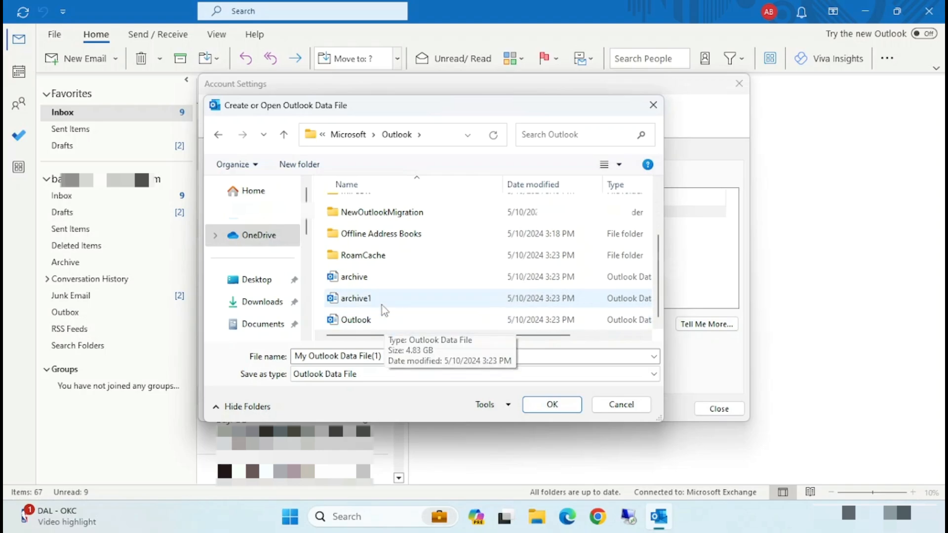
pyautogui.click(356, 297)
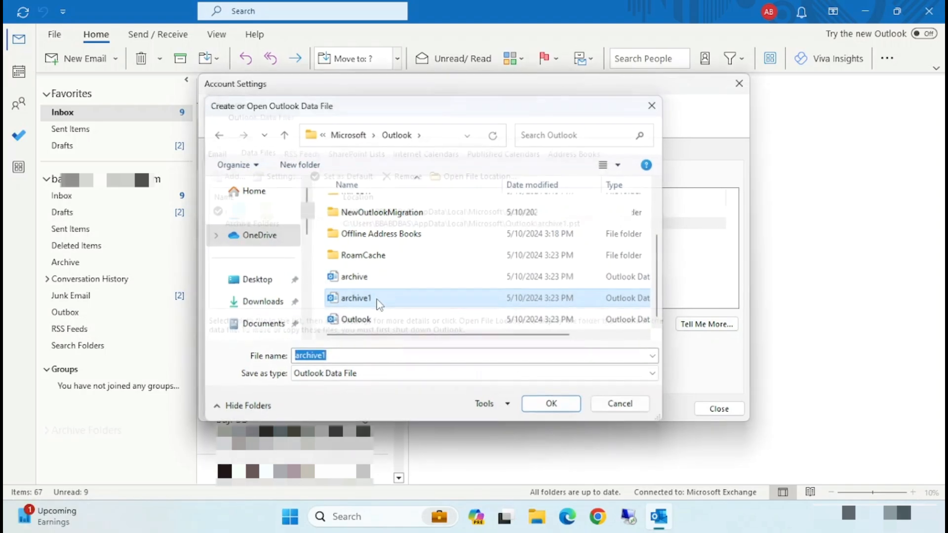
pyautogui.click(550, 403)
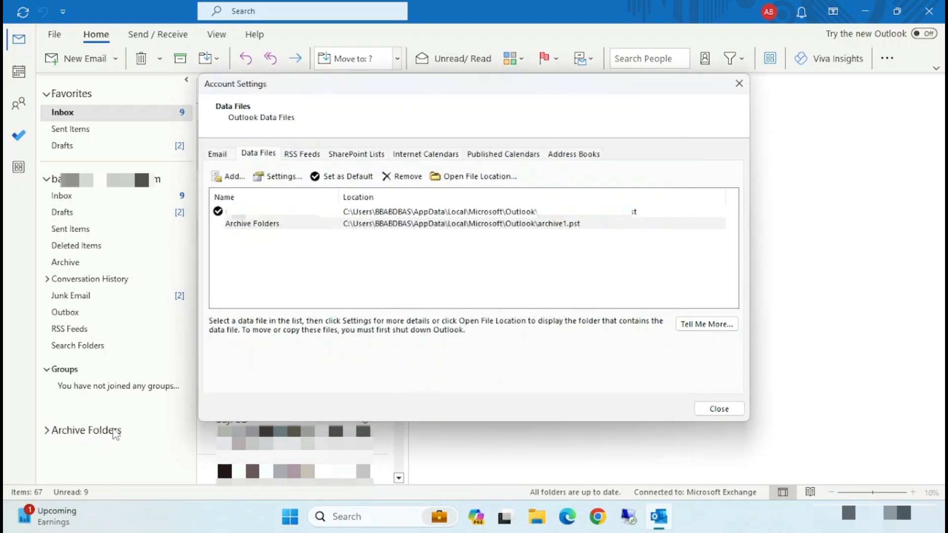
# Add the archive.pst file from the Outlook folder, giving a second Archive Folders entry
pyautogui.click(232, 176)
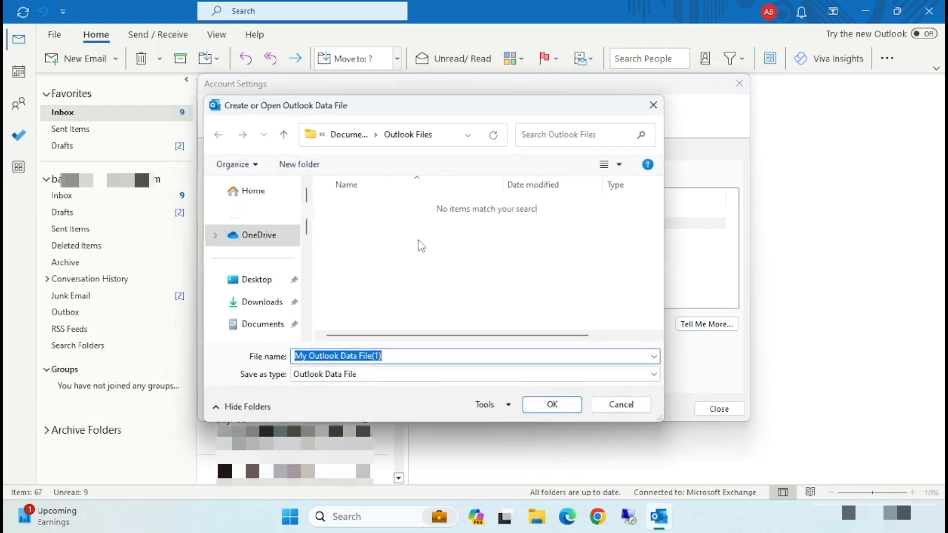
pyautogui.click(388, 134)
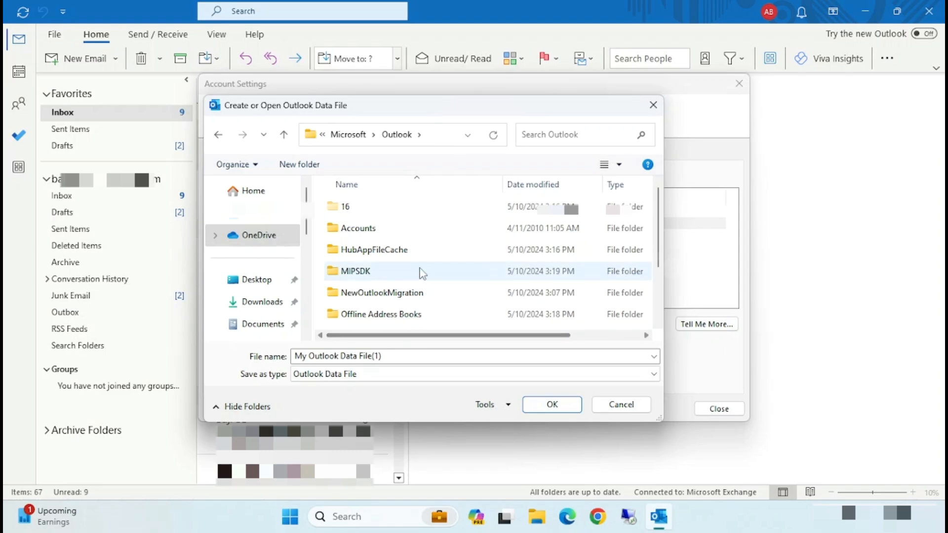
pyautogui.scroll(-3)
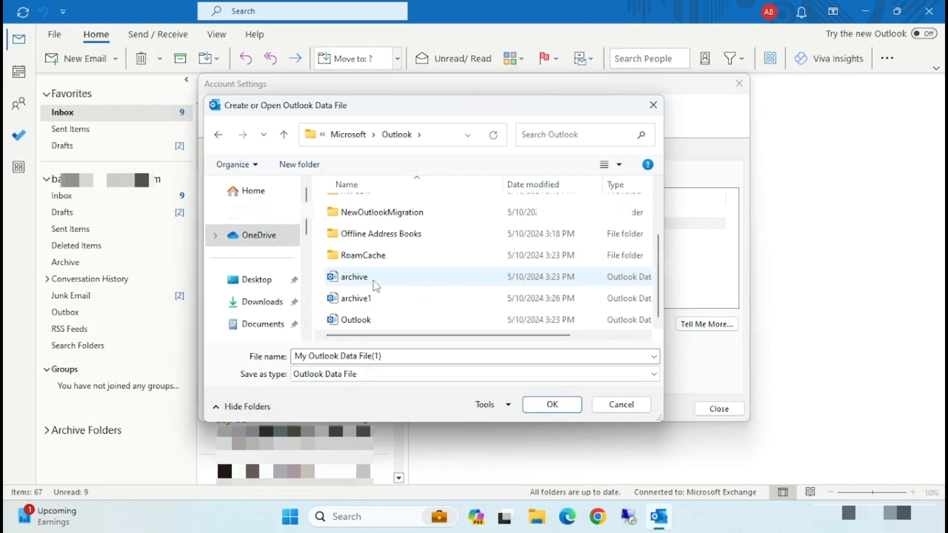
pyautogui.click(551, 404)
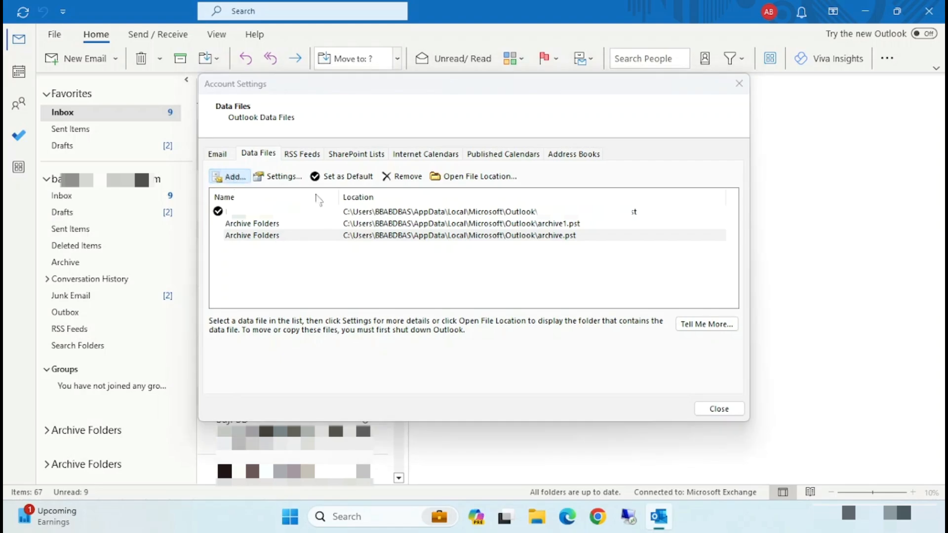
pyautogui.click(229, 176)
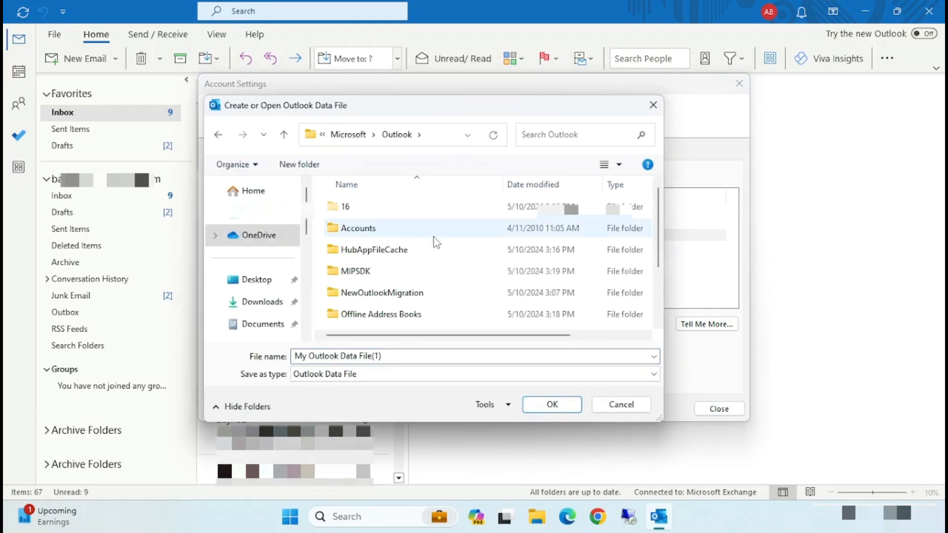
# Add Outlook.pst as Personal Folders and close Account Settings
pyautogui.click(621, 404)
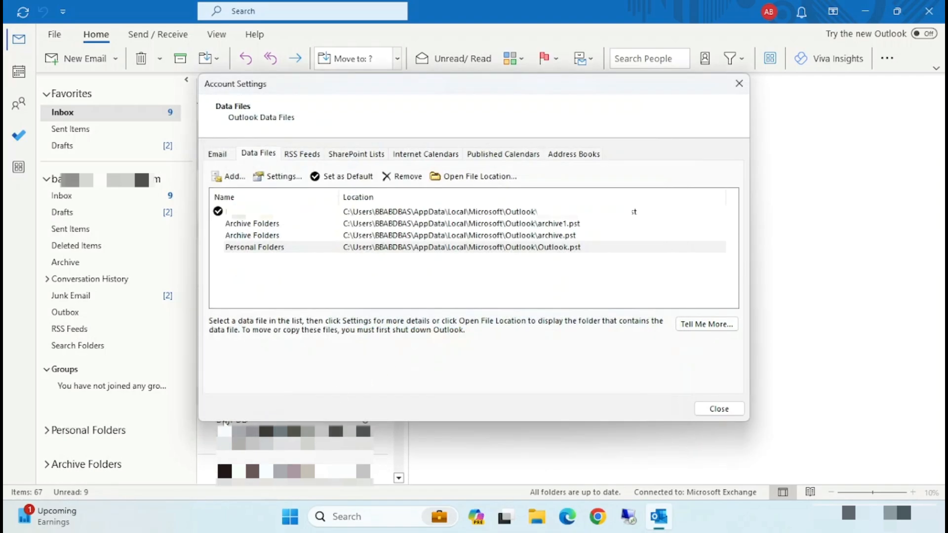
pyautogui.click(717, 409)
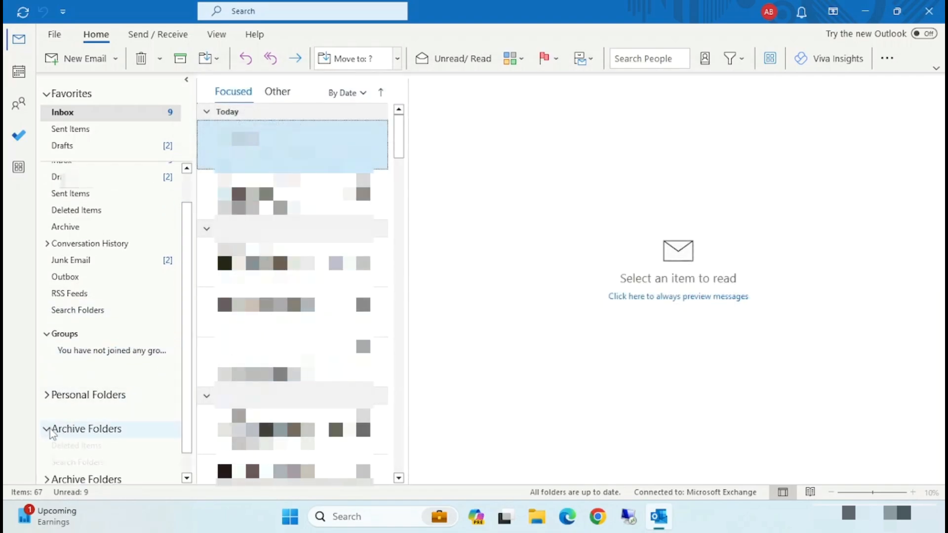
# Collapse the expanded Archive Folders and review Personal Folders in the folder pane
pyautogui.click(47, 429)
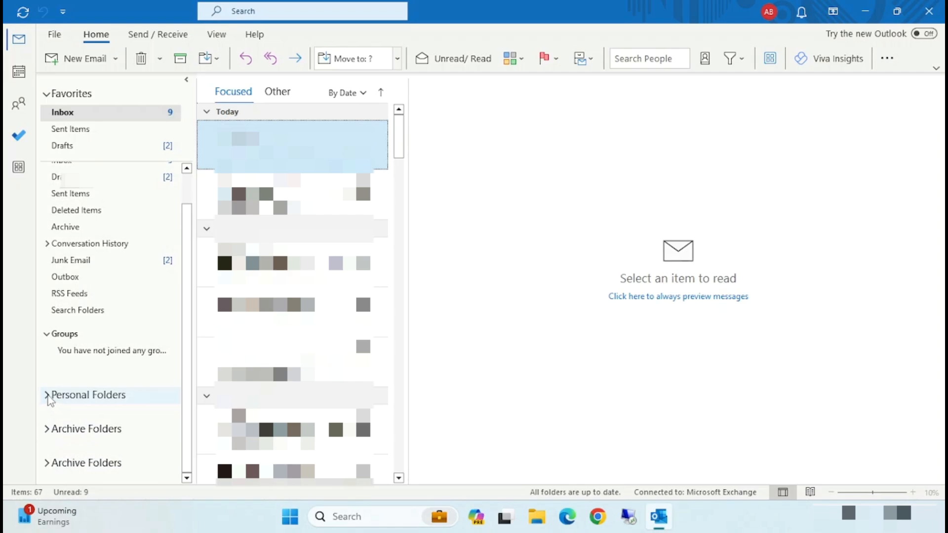
pyautogui.click(47, 395)
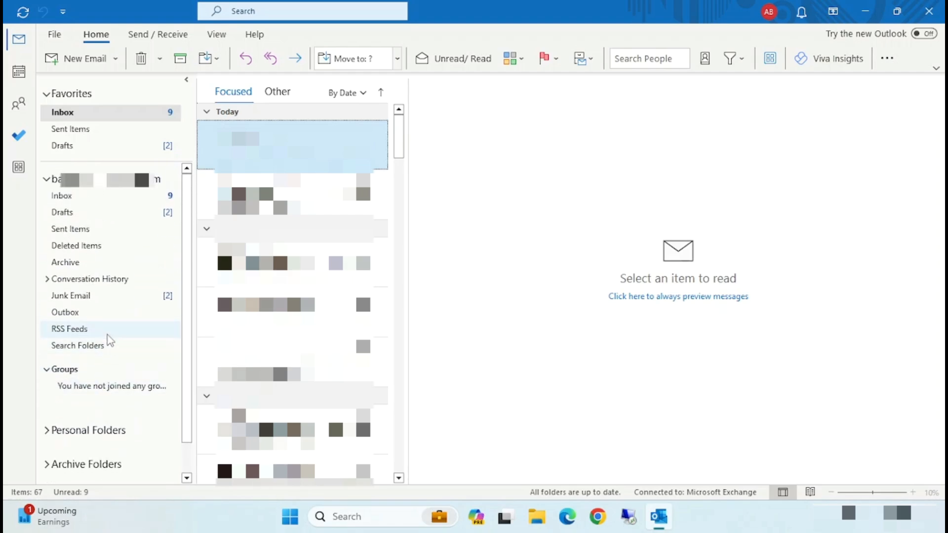
pyautogui.moveTo(535, 352)
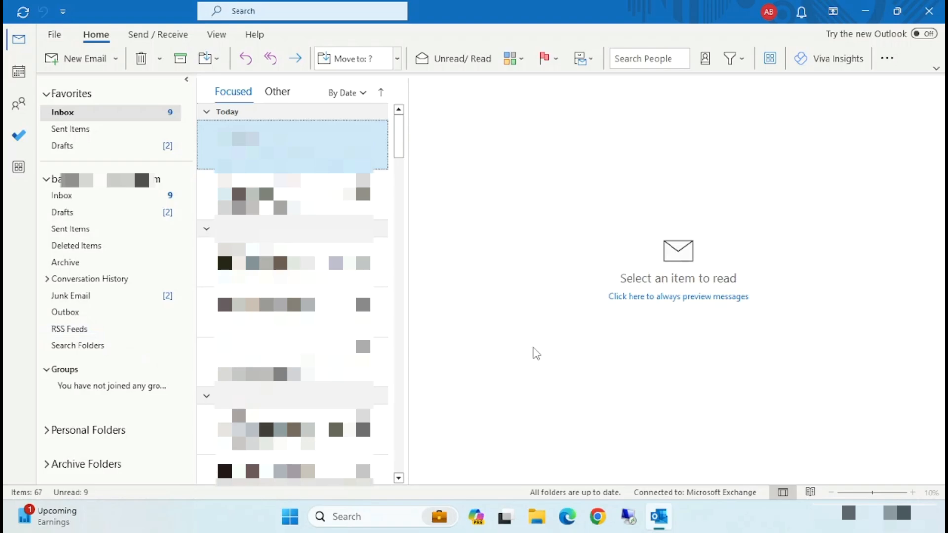